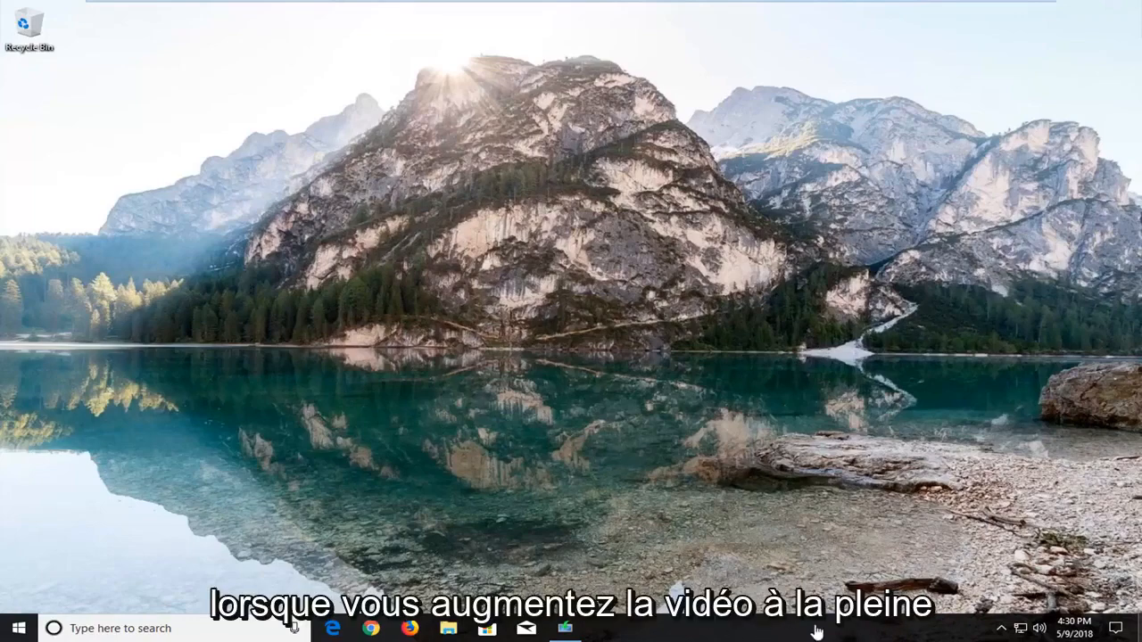
mouse_move(306, 312)
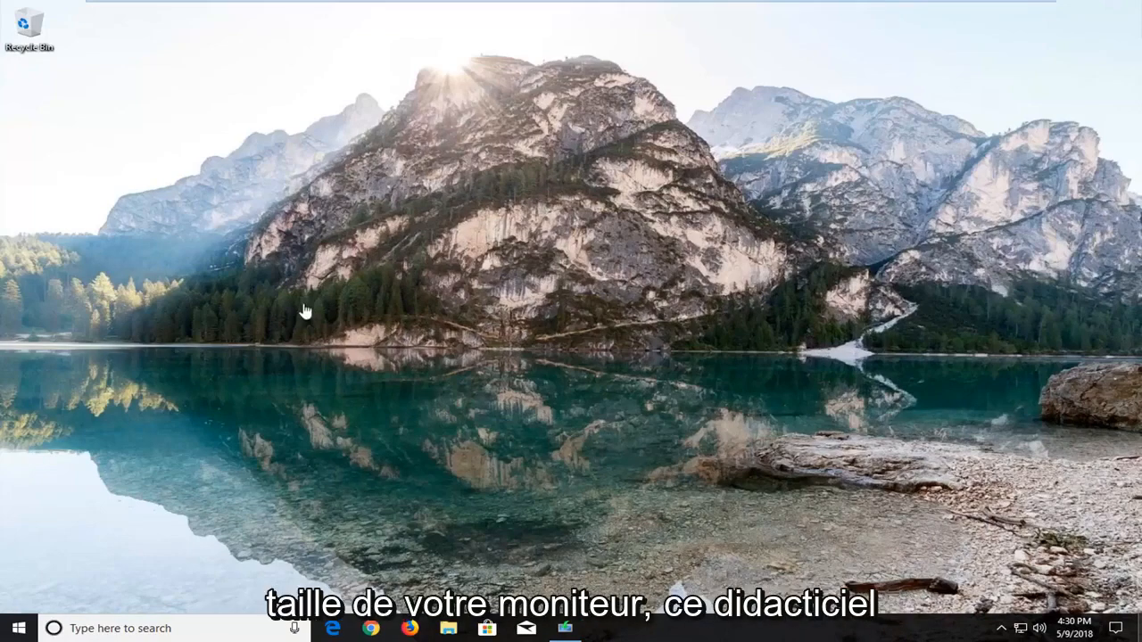
mouse_move(377, 311)
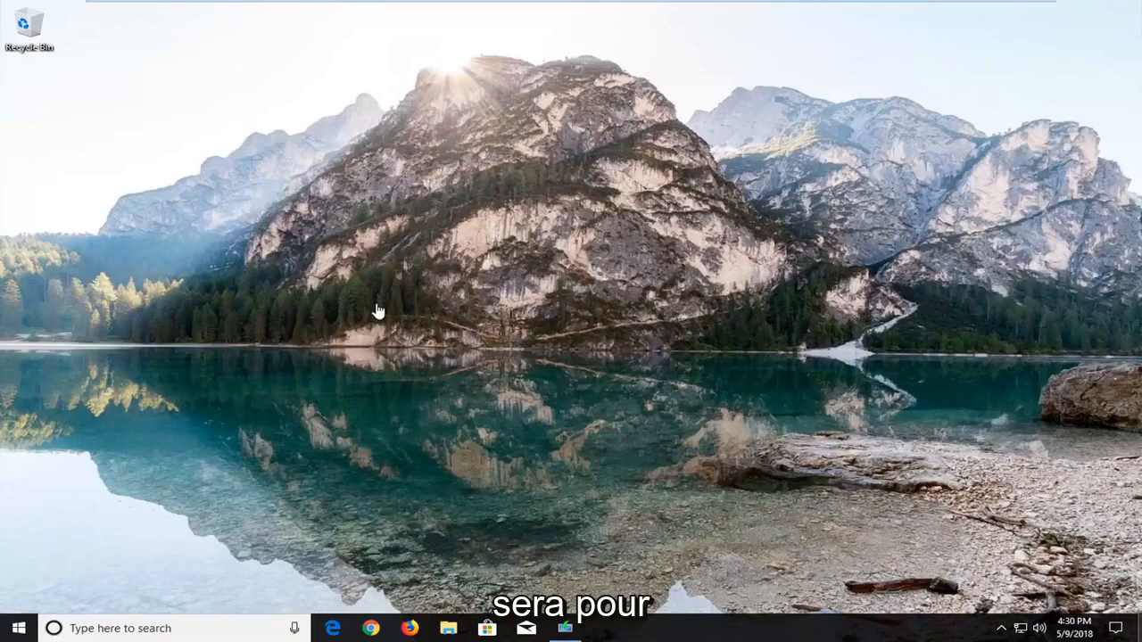
mouse_move(427, 404)
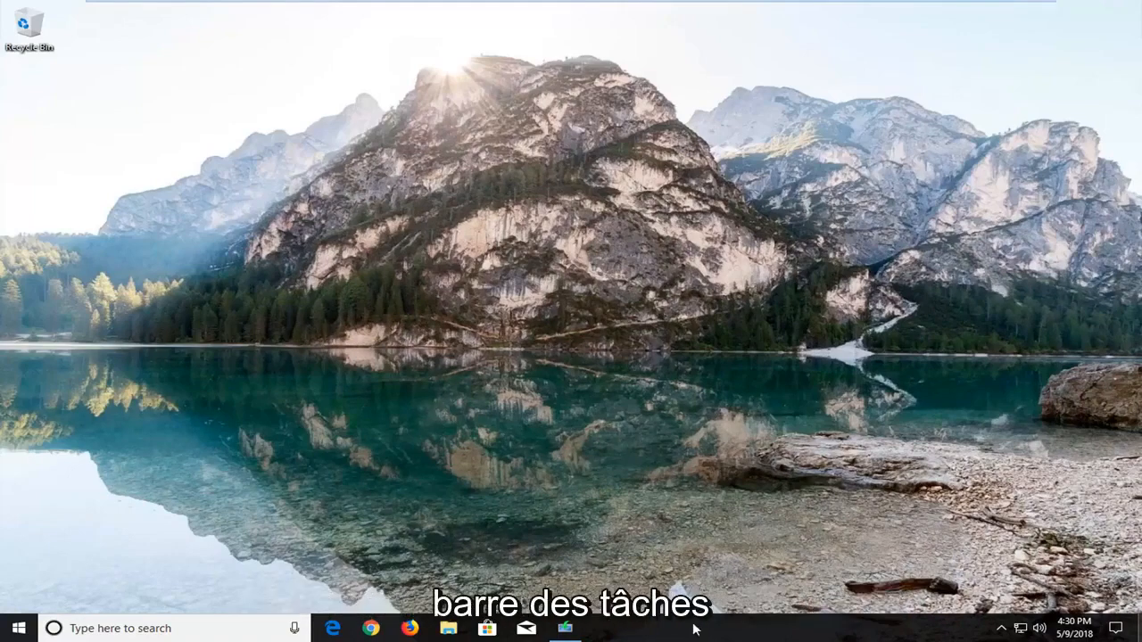
Launch Task Manager from the taskbar's right-click menu.
right_click(696, 628)
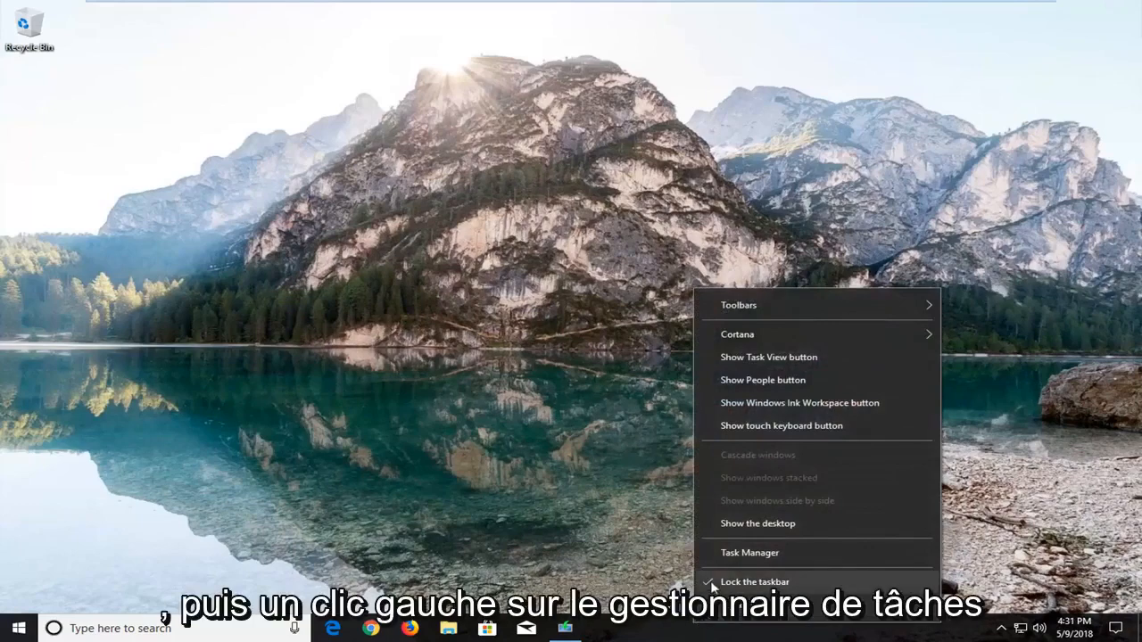
click(749, 552)
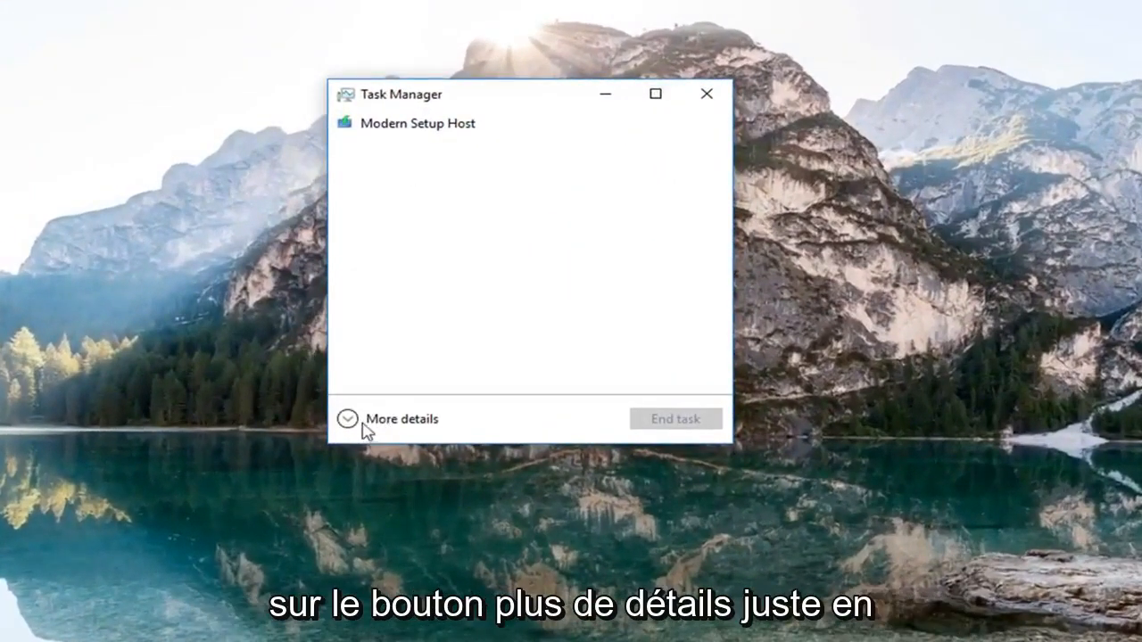
Expand Task Manager to More details to show the full Processes list.
click(347, 418)
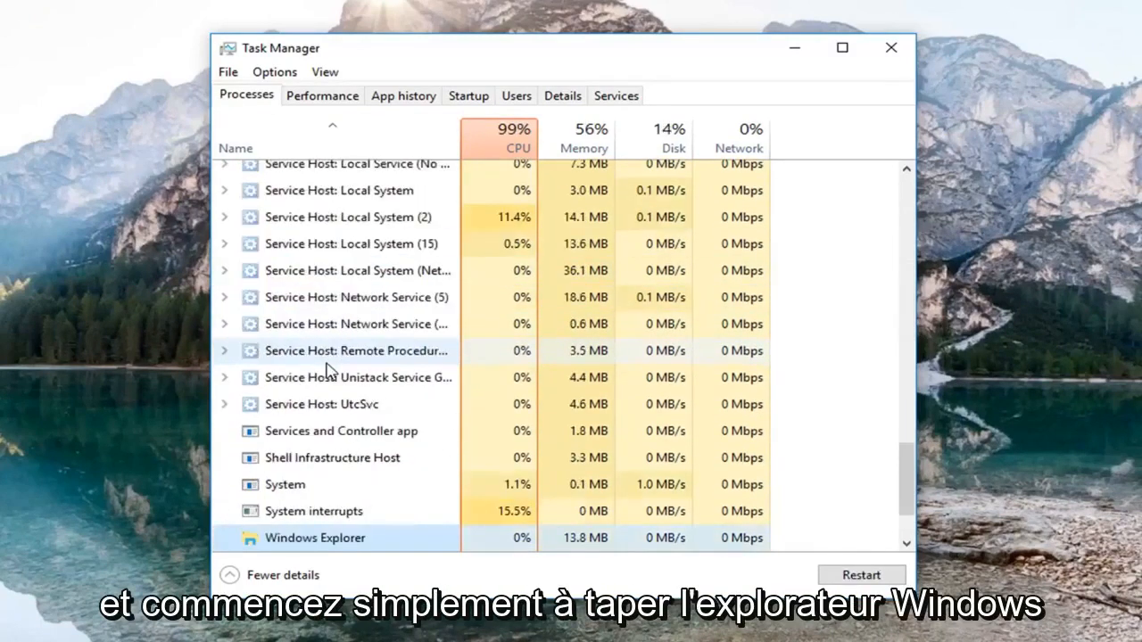
scroll(up, 3)
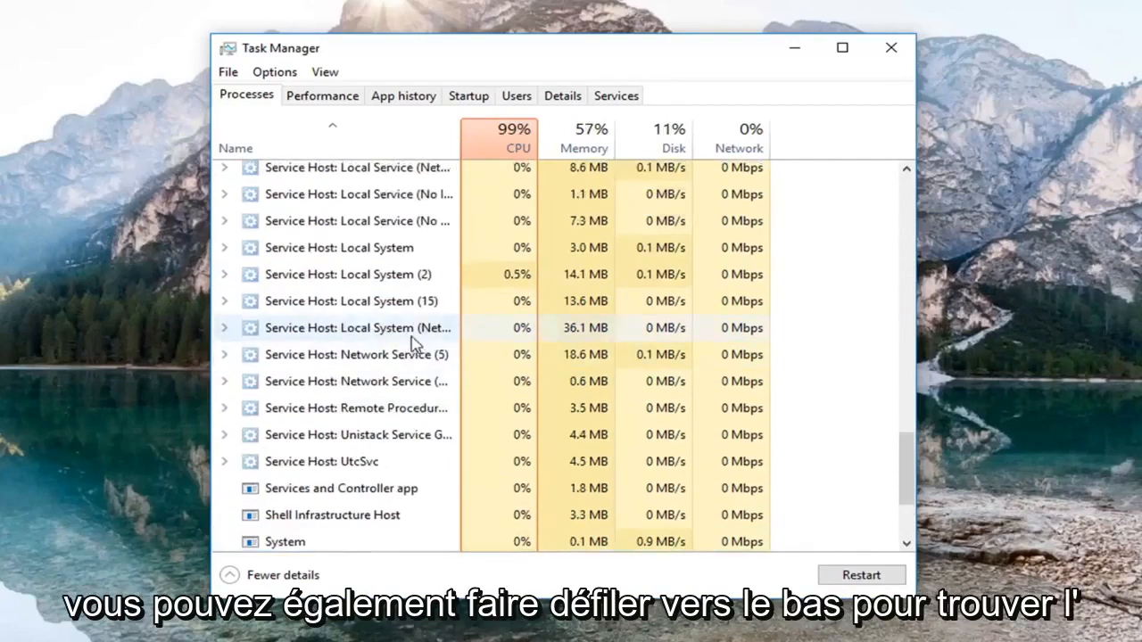
scroll(down, 3)
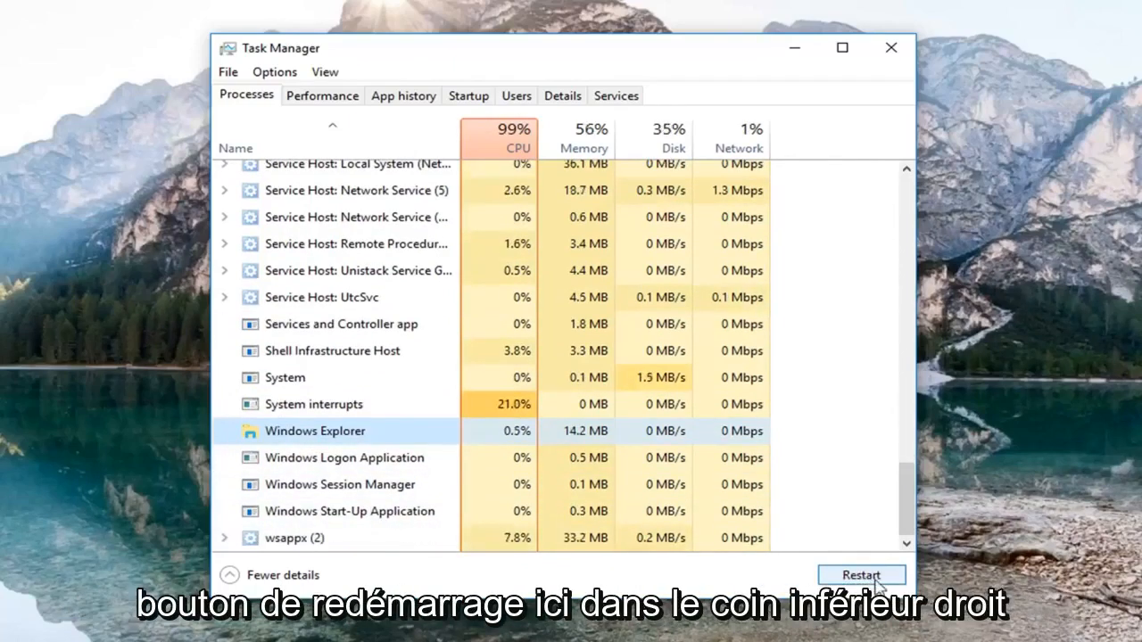
Restart the selected Windows Explorer process so the taskbar reloads.
click(860, 575)
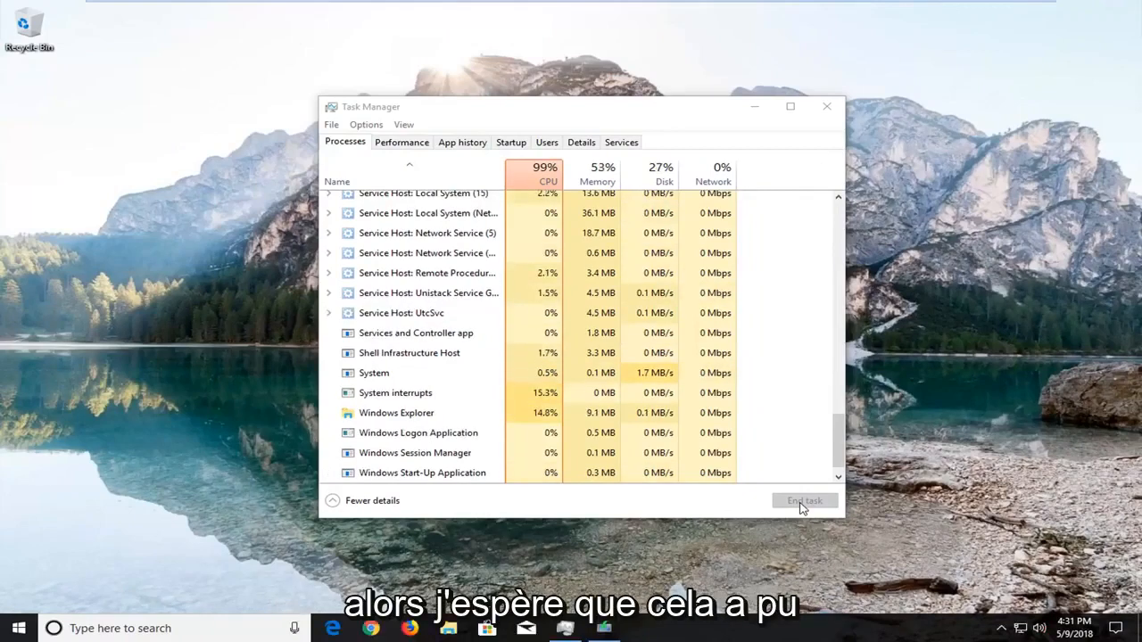
mouse_move(830, 568)
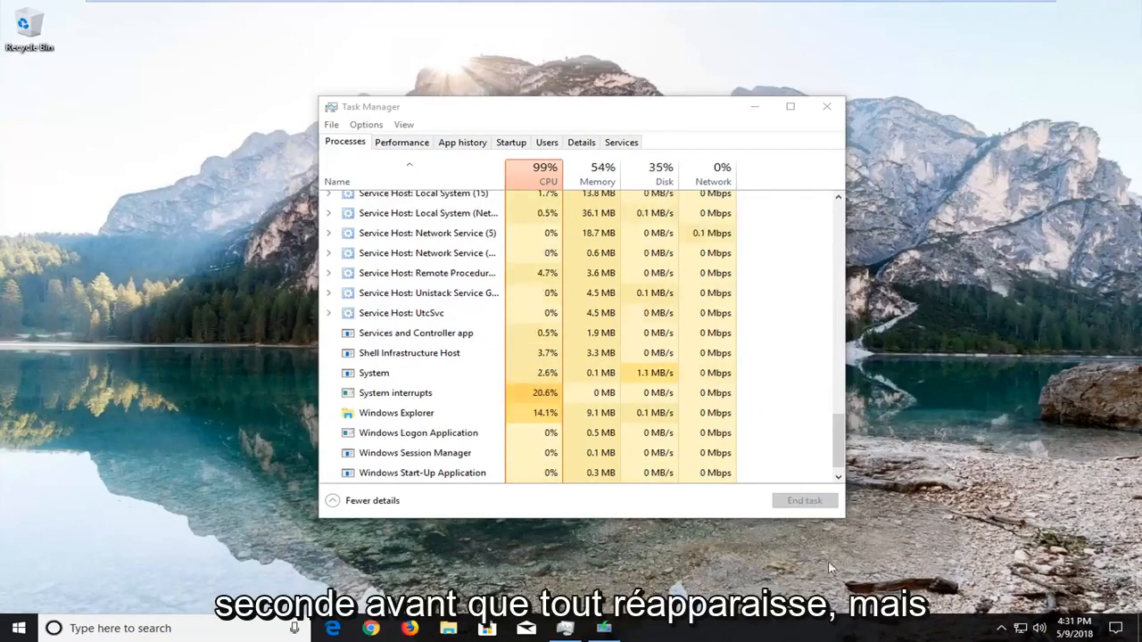